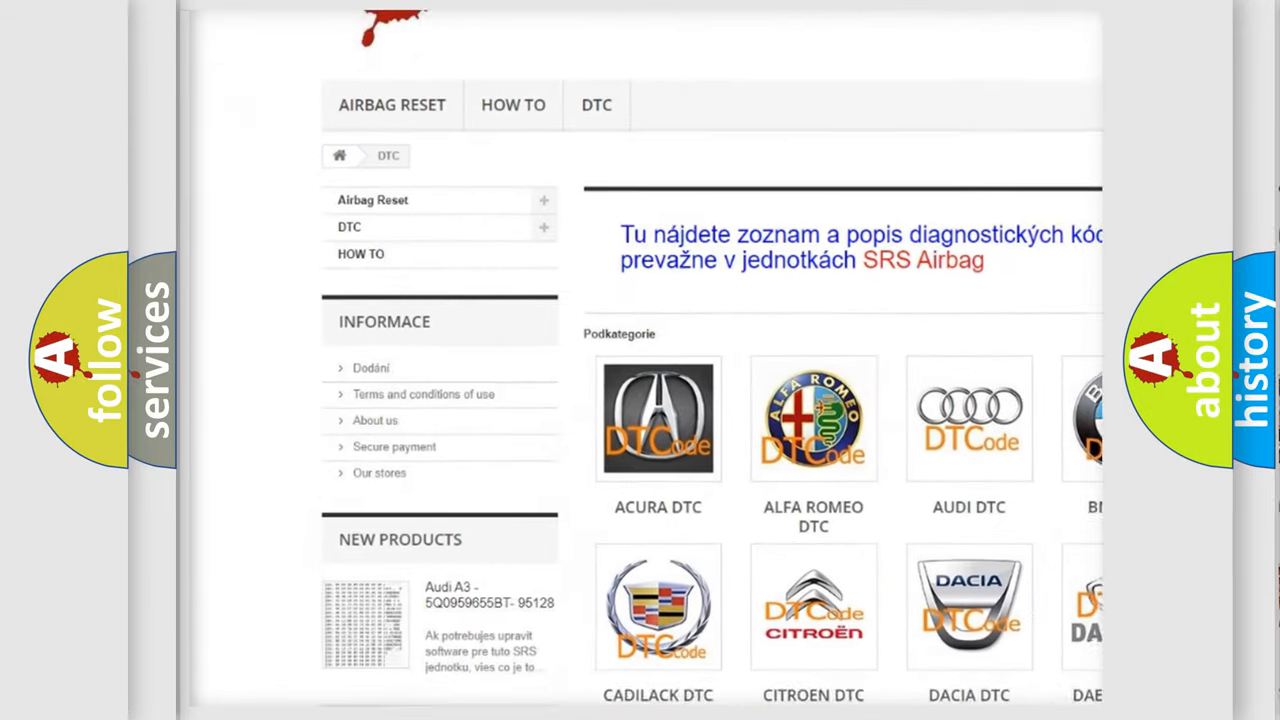
pyautogui.scroll(-3)
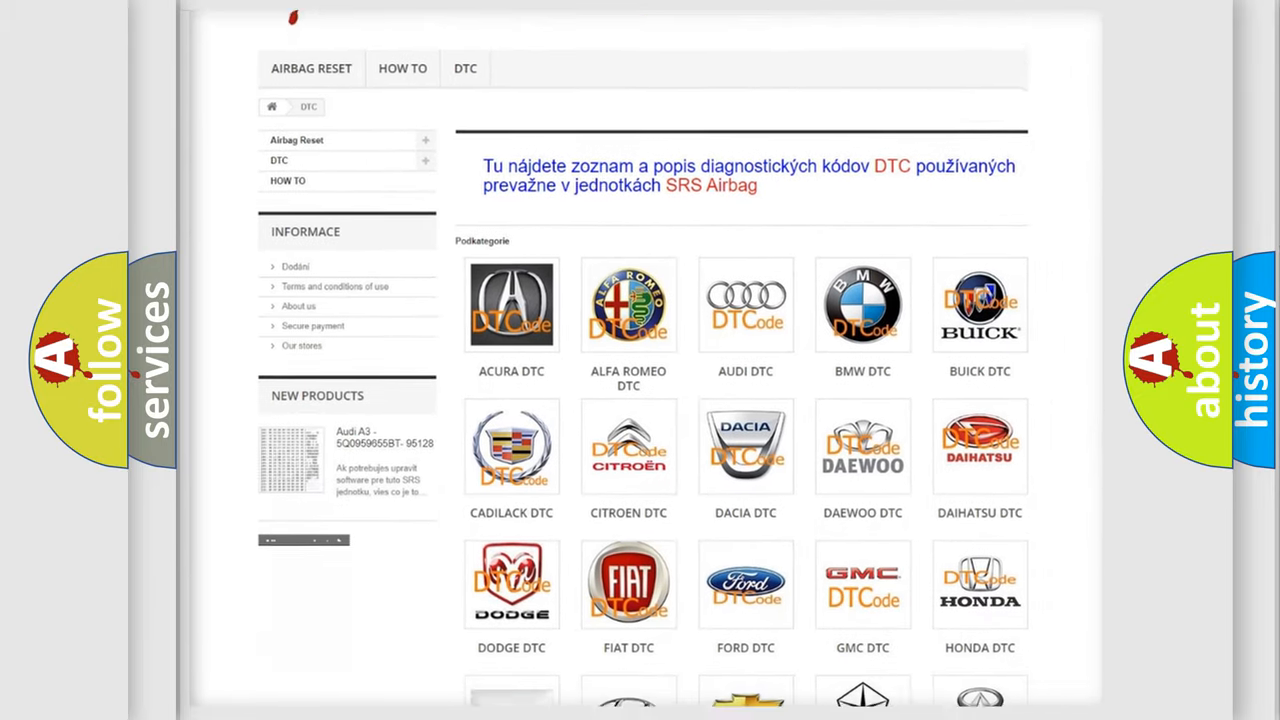
pyautogui.scroll(-3)
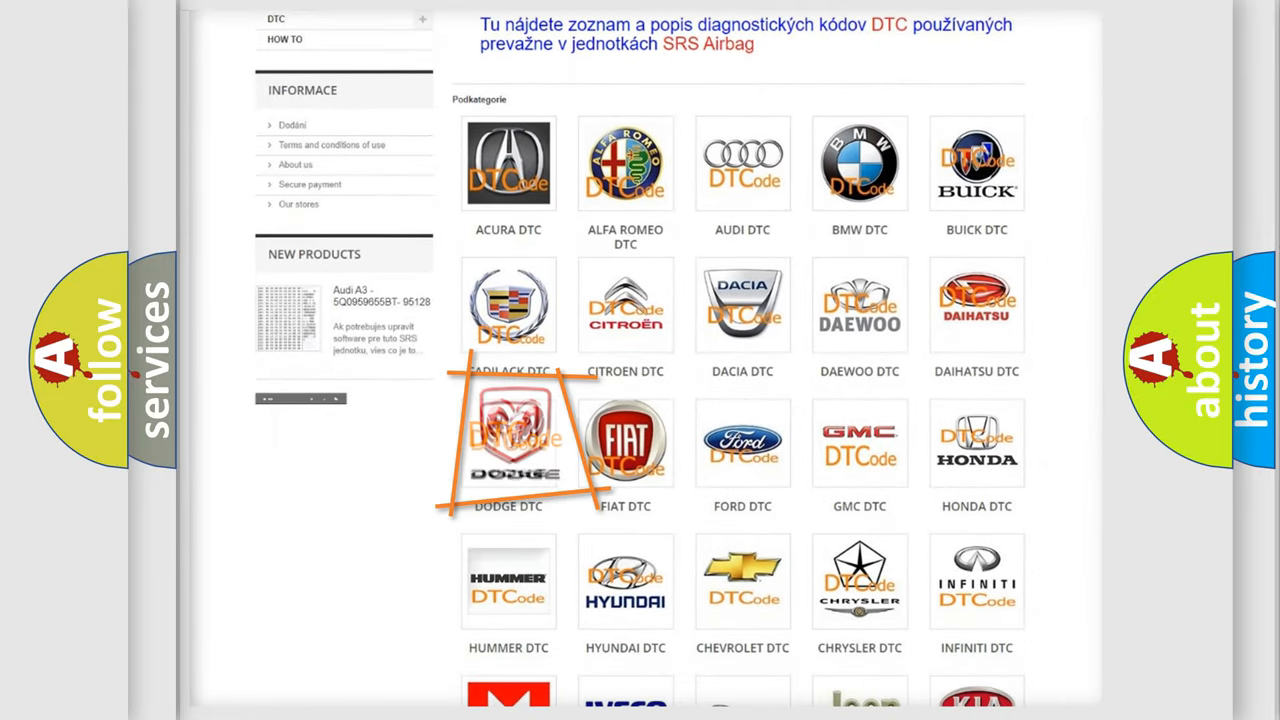